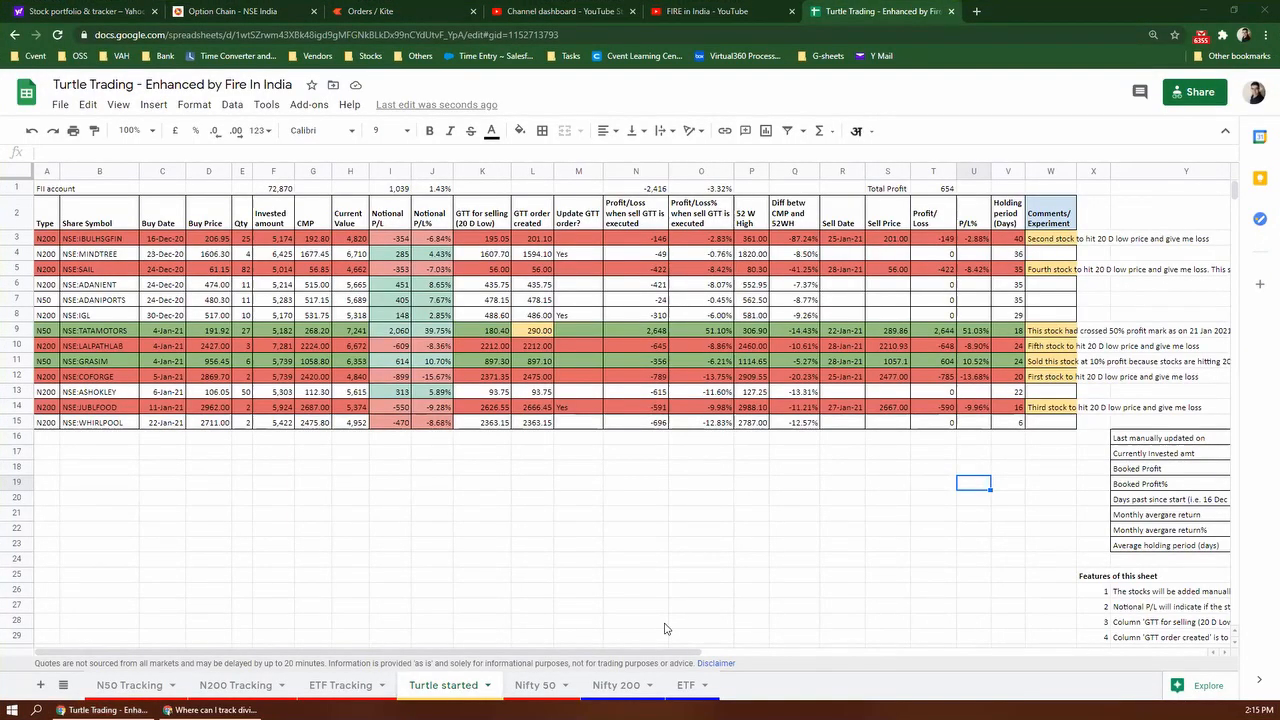
pyautogui.moveTo(583, 627)
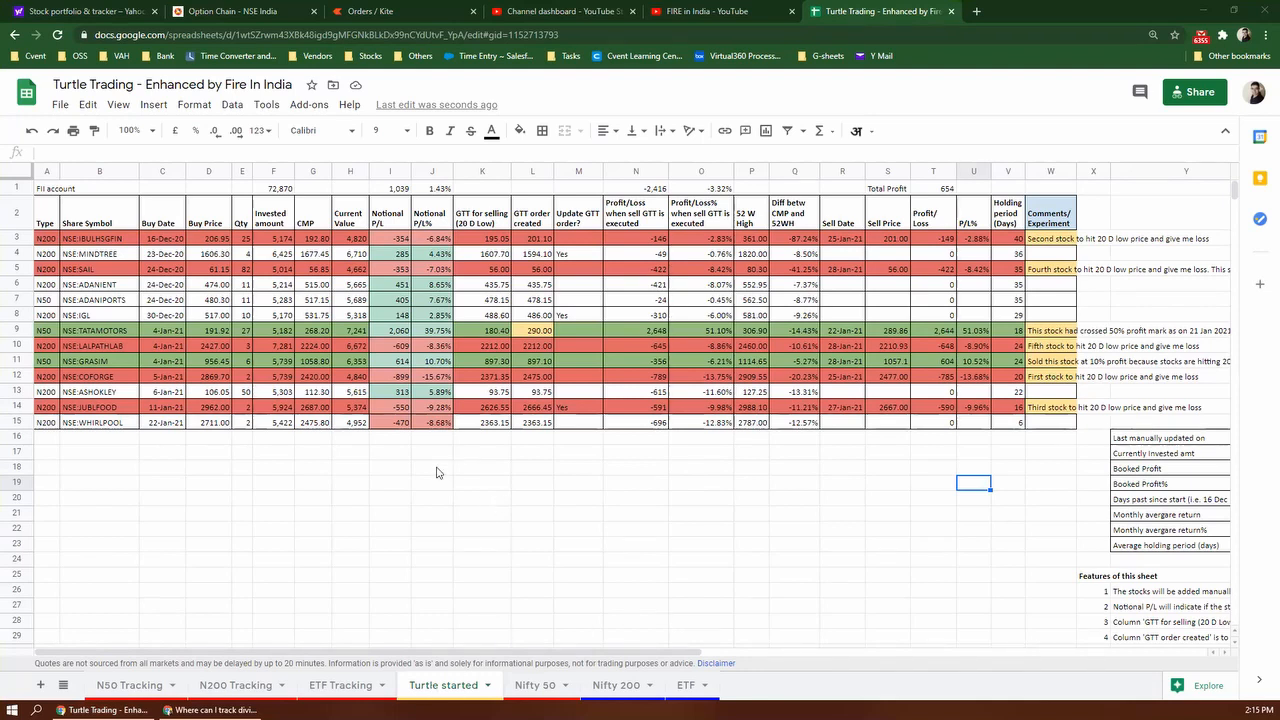
pyautogui.moveTo(472, 427)
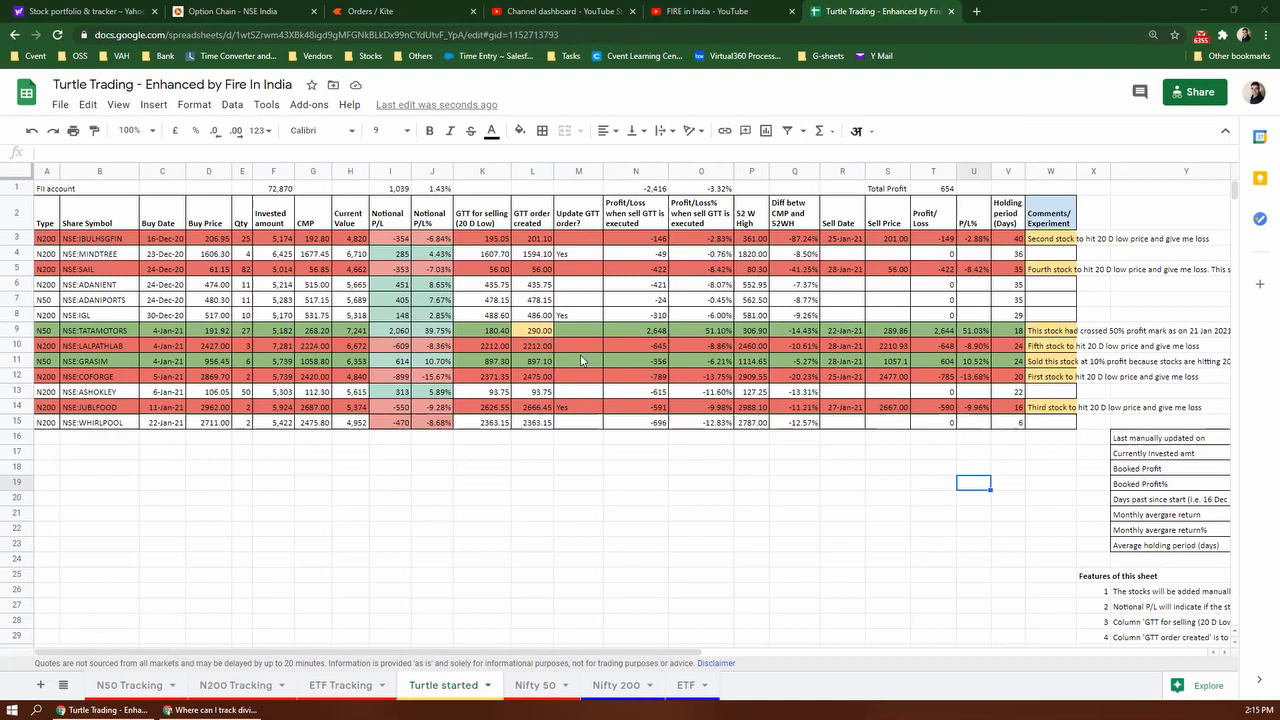
pyautogui.moveTo(644, 245)
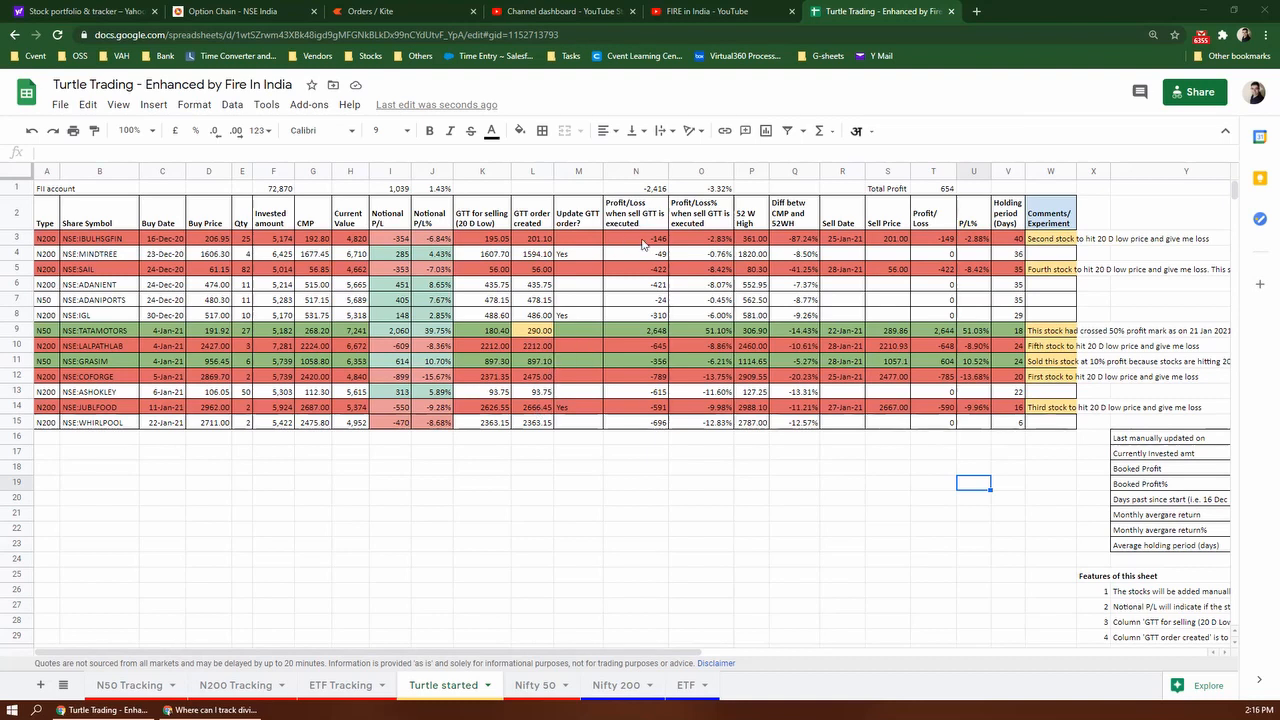
pyautogui.moveTo(618, 270)
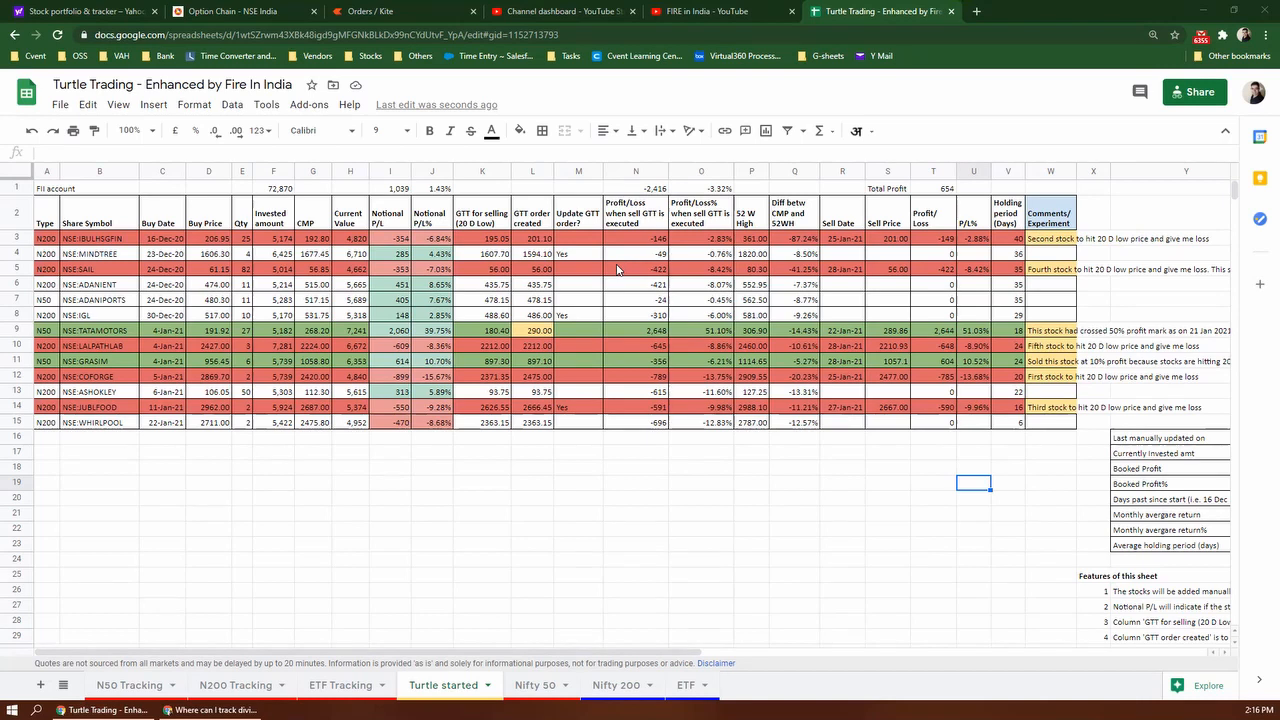
pyautogui.moveTo(597, 337)
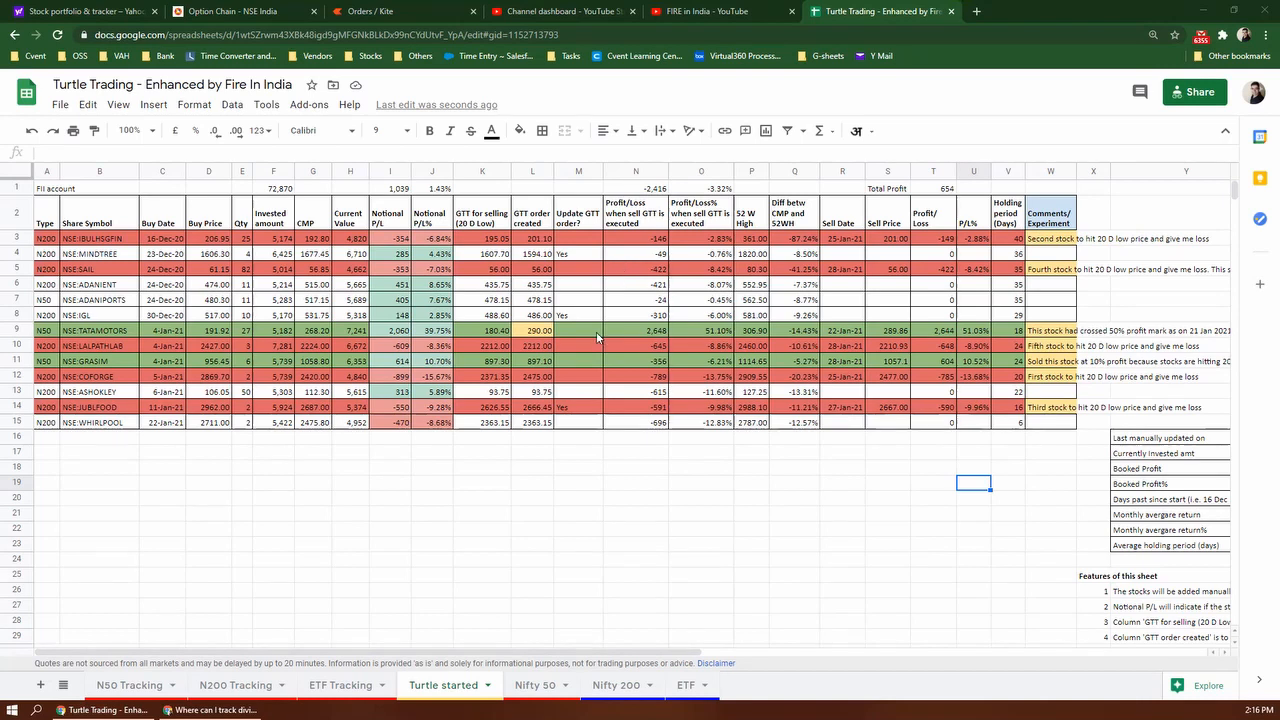
pyautogui.moveTo(592, 336)
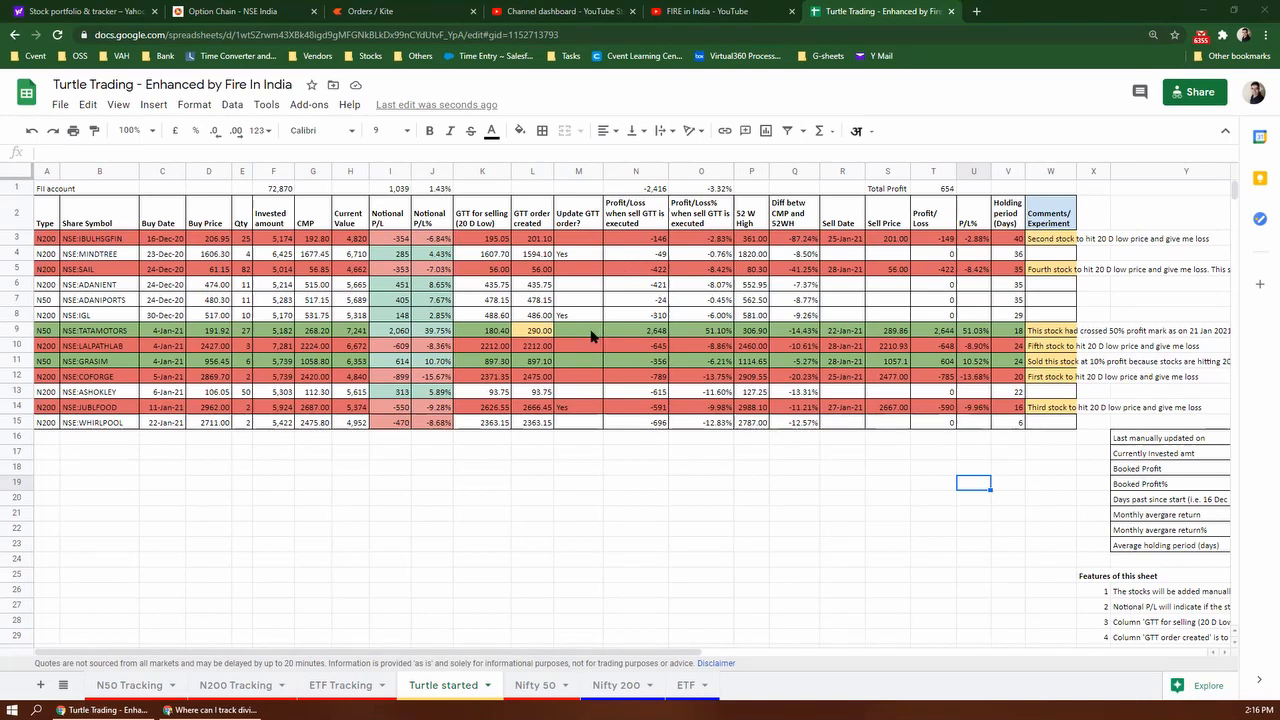
pyautogui.click(95, 330)
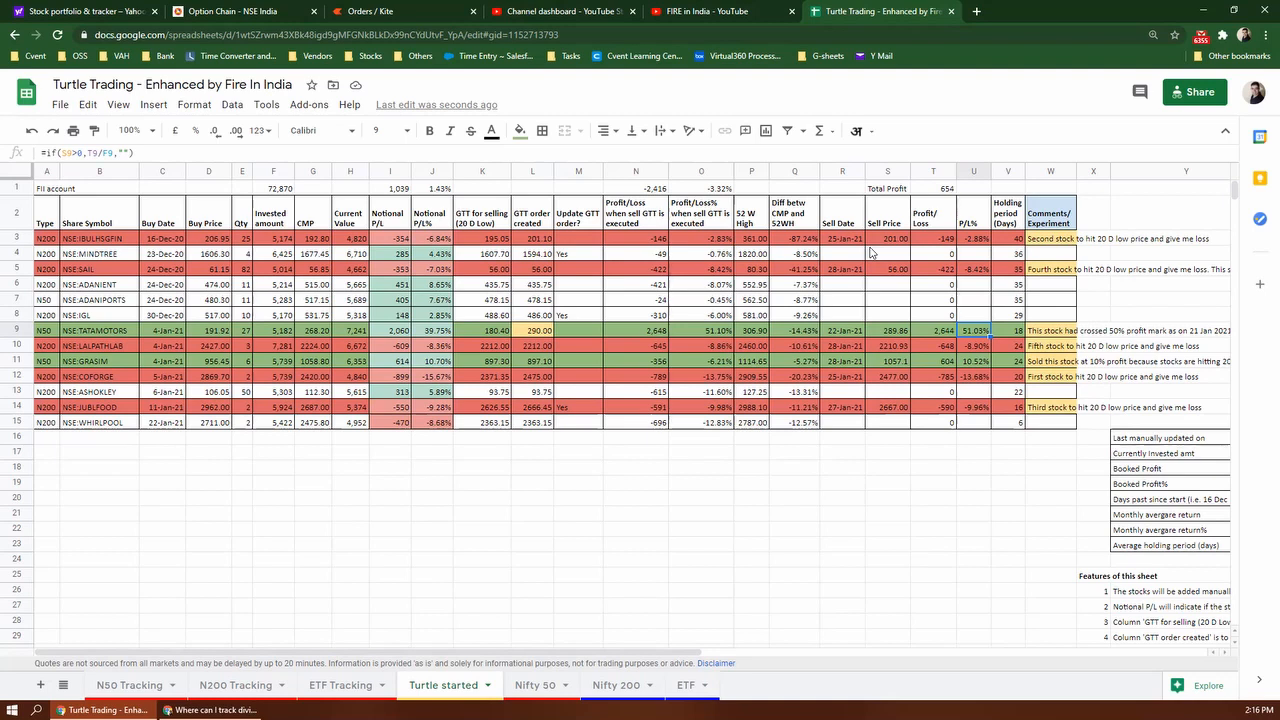
pyautogui.moveTo(886, 302)
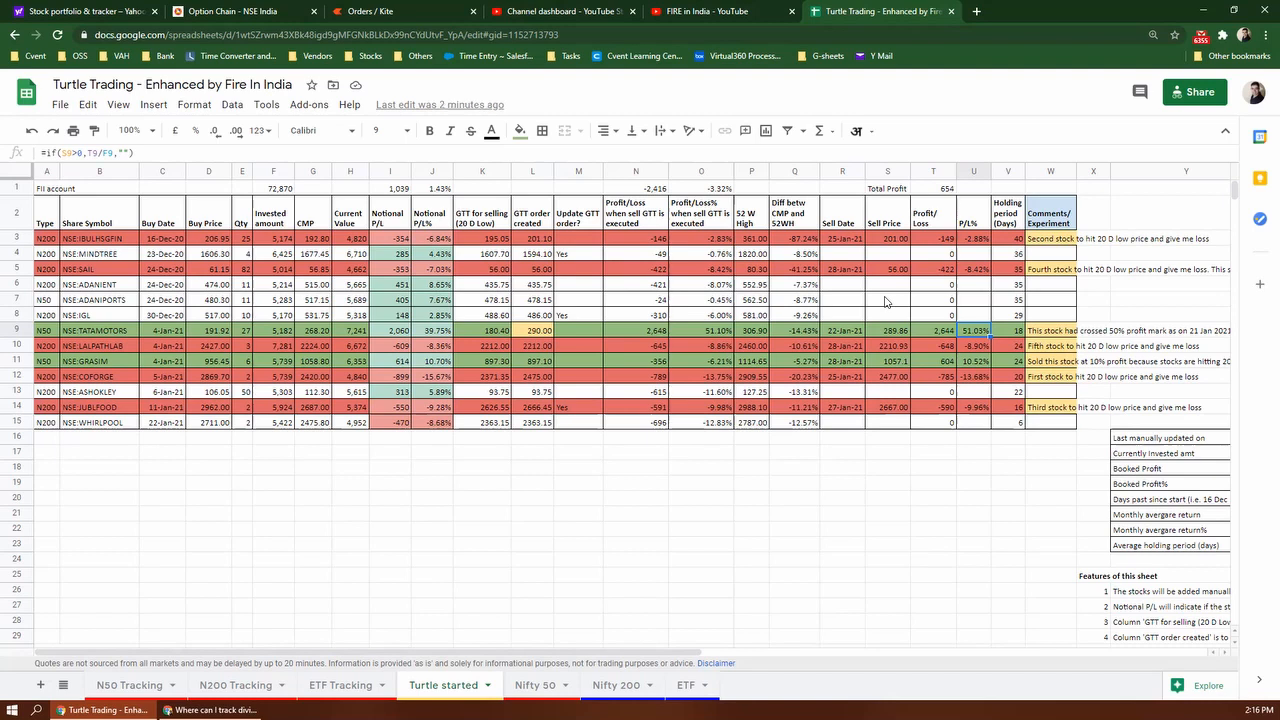
pyautogui.moveTo(90, 359)
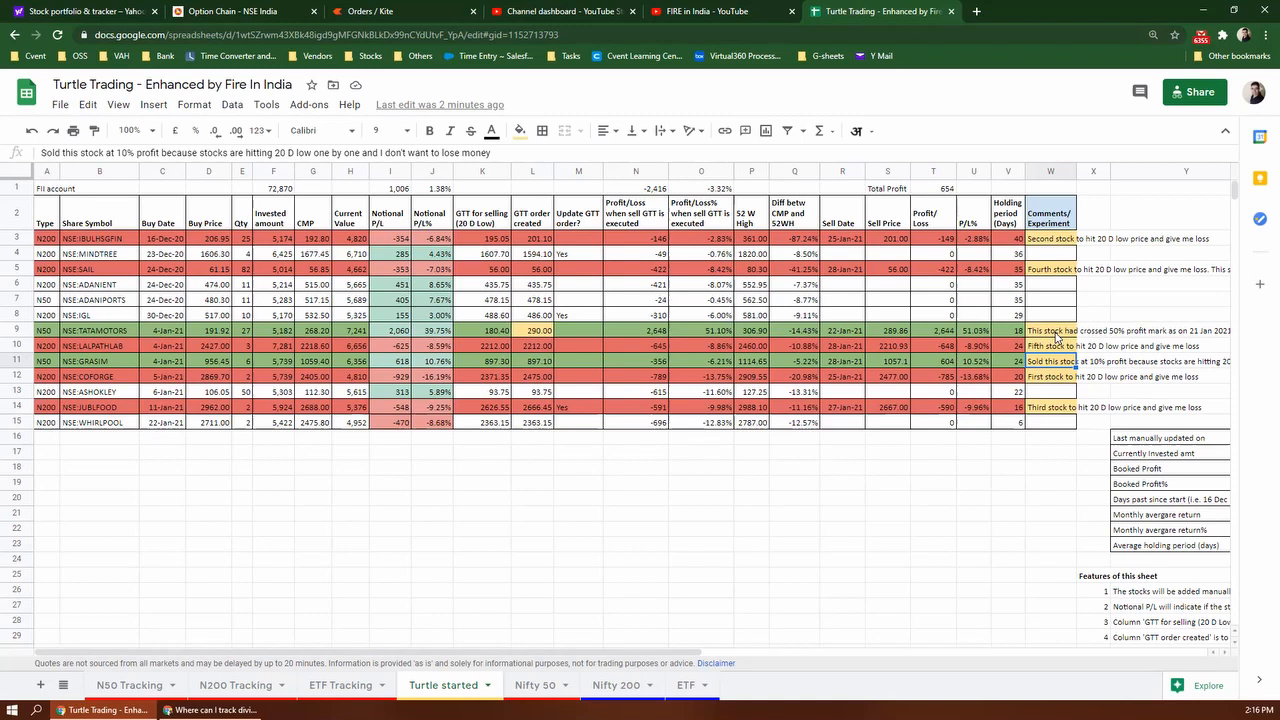
pyautogui.moveTo(878, 380)
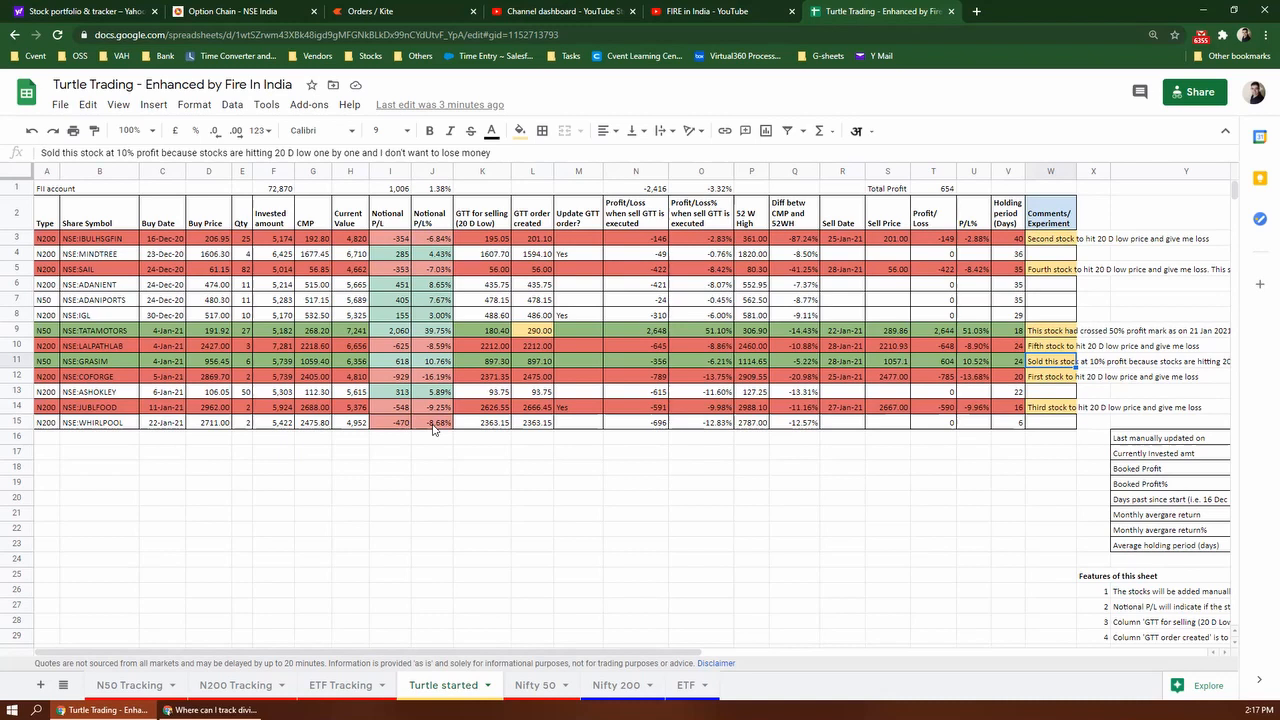
pyautogui.moveTo(580, 292)
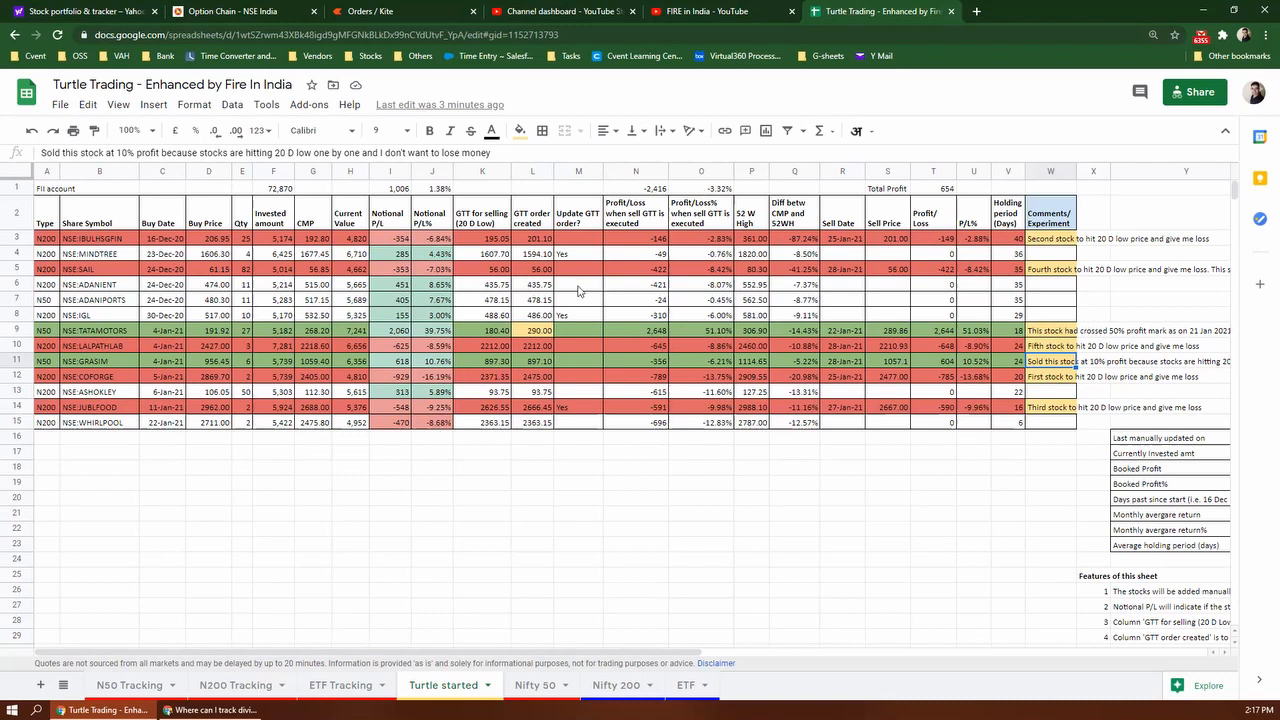